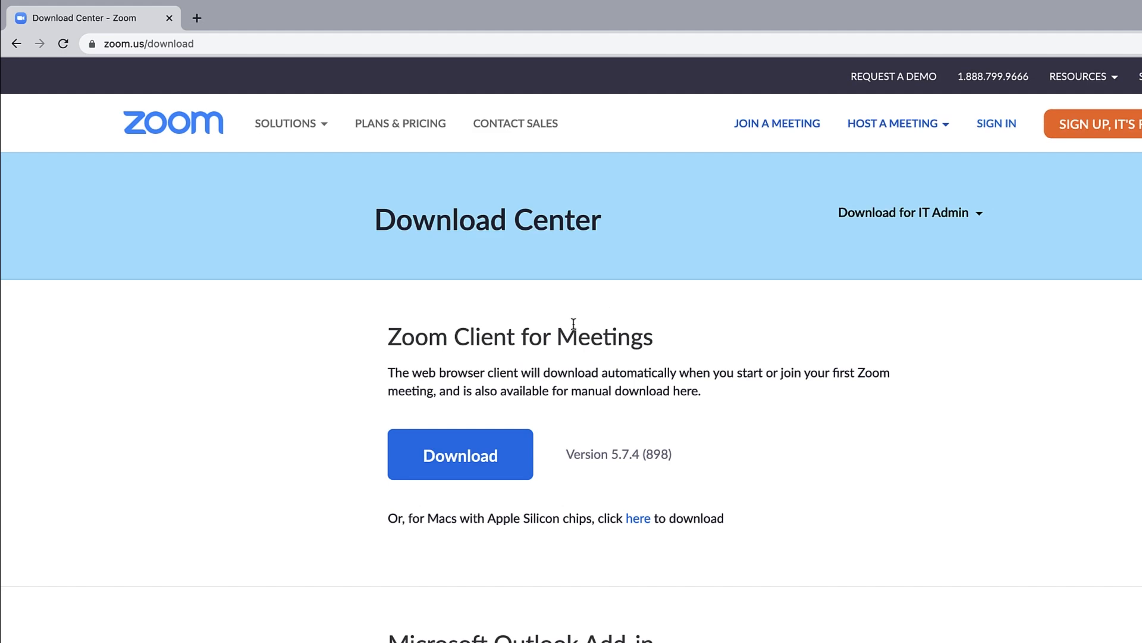
# Step: Download the Zoom Client for Meetings for Mac from zoom.us/download
pyautogui.scroll(-3)
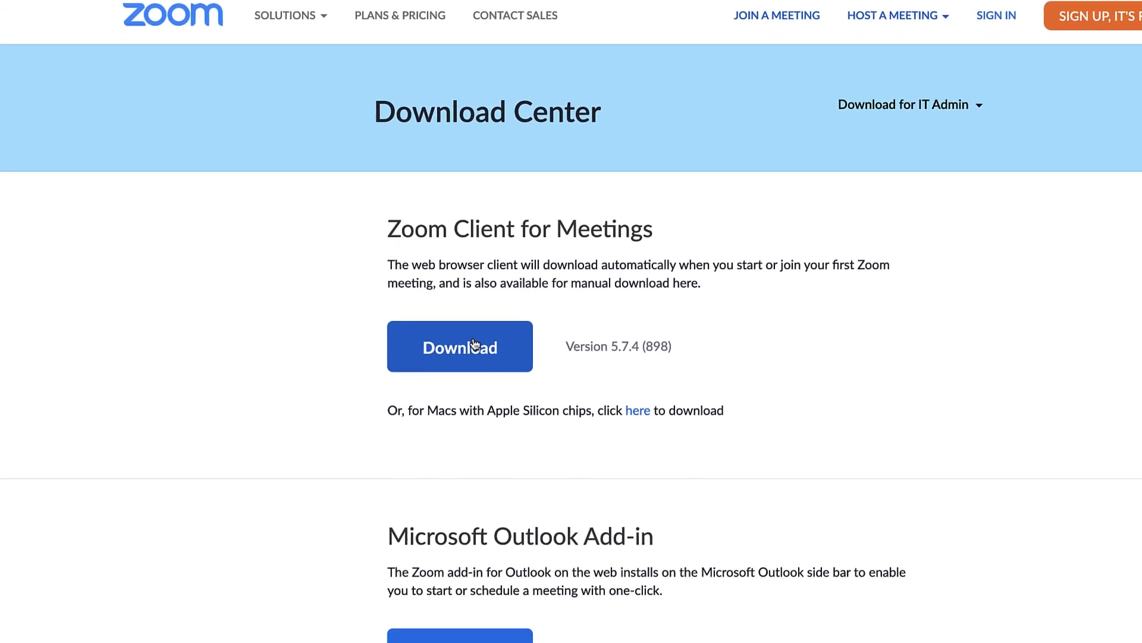
pyautogui.click(459, 346)
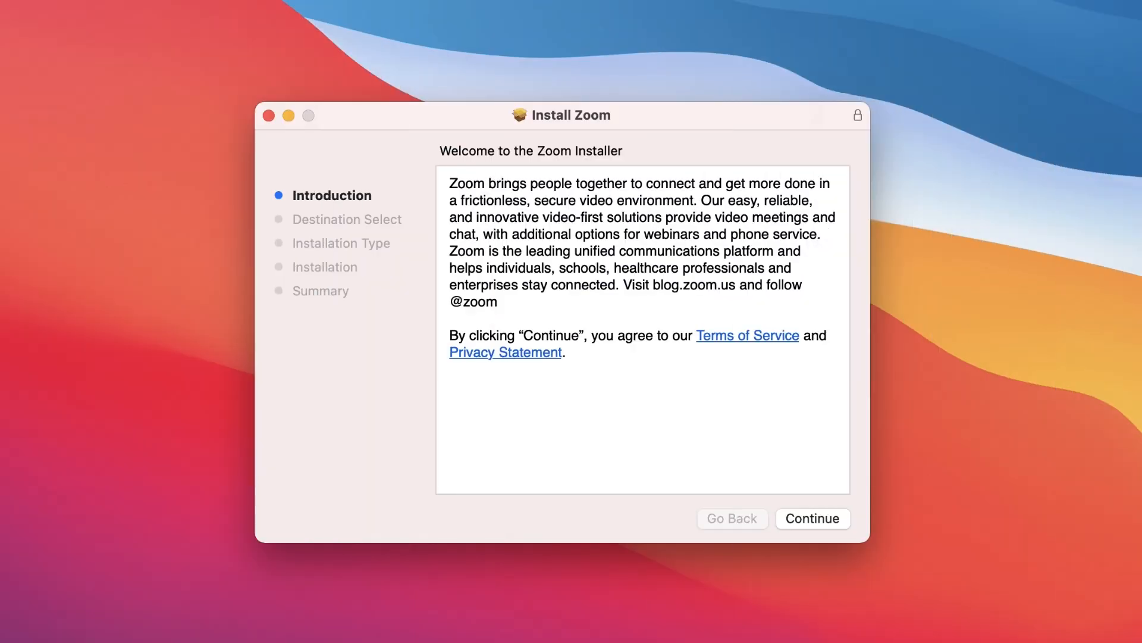
# Step: Install Zoom on Macintosh HD, authorizing with the administrator account 'Zoom Learn'
pyautogui.click(813, 517)
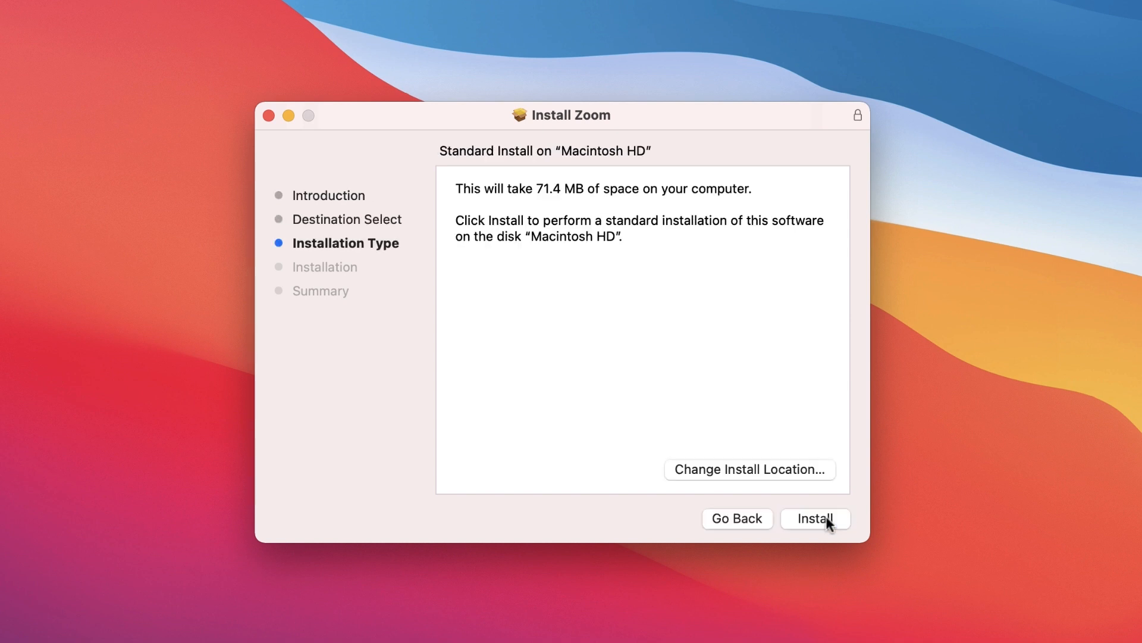
pyautogui.click(815, 517)
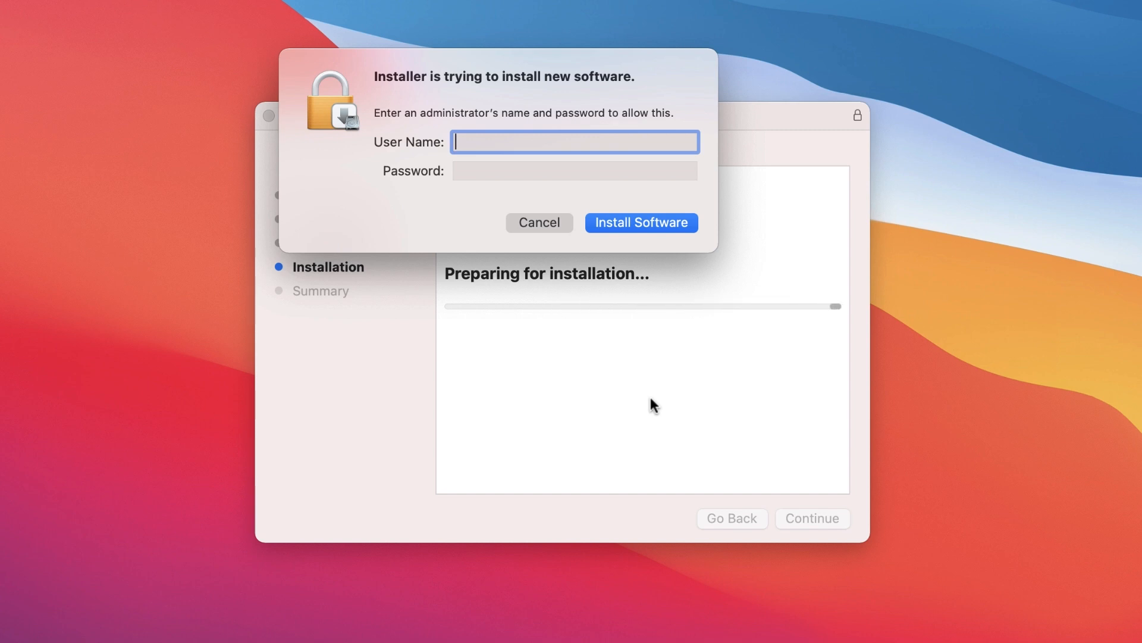
pyautogui.write('Zoom Learner')
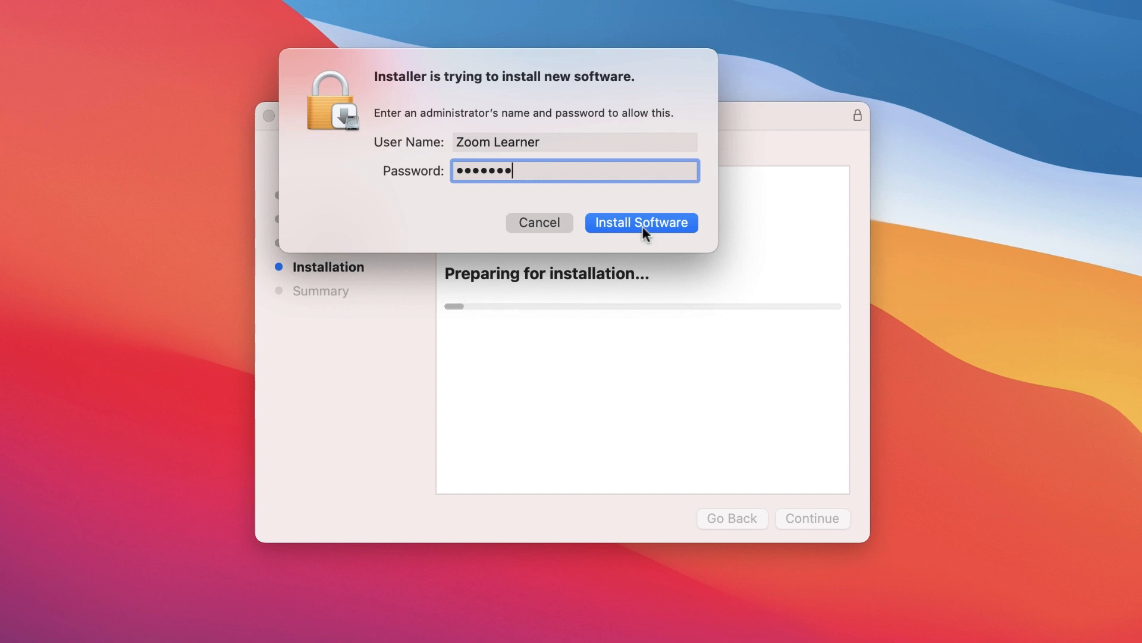
pyautogui.click(640, 223)
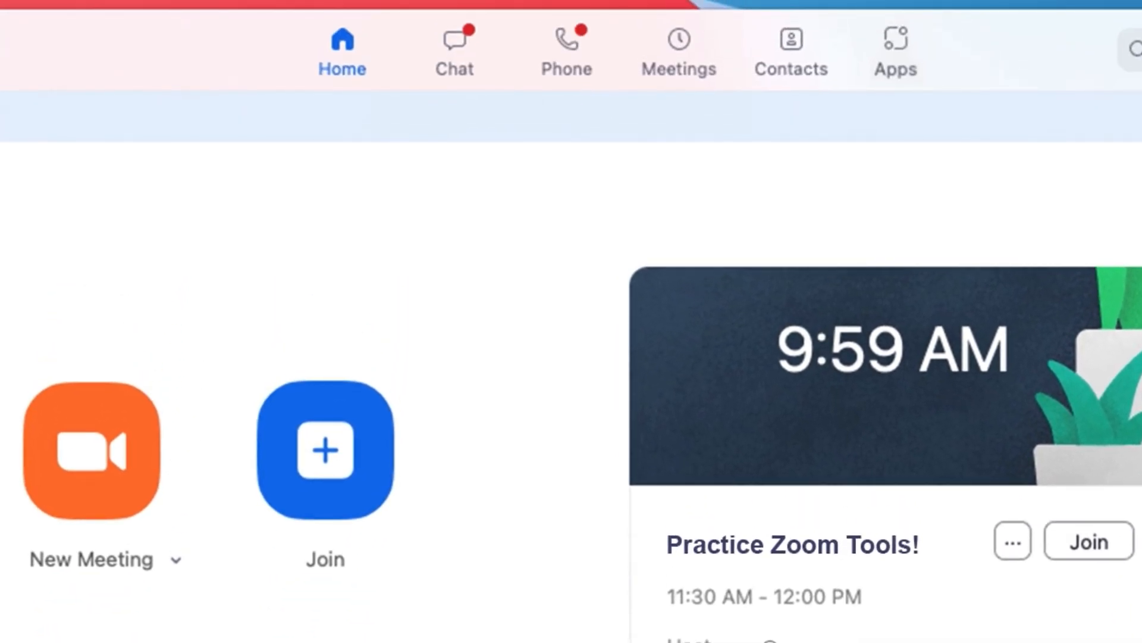
# Step: Tour the Meetings, Apps and Phone sections, then show the profile menu with status options
pyautogui.click(679, 49)
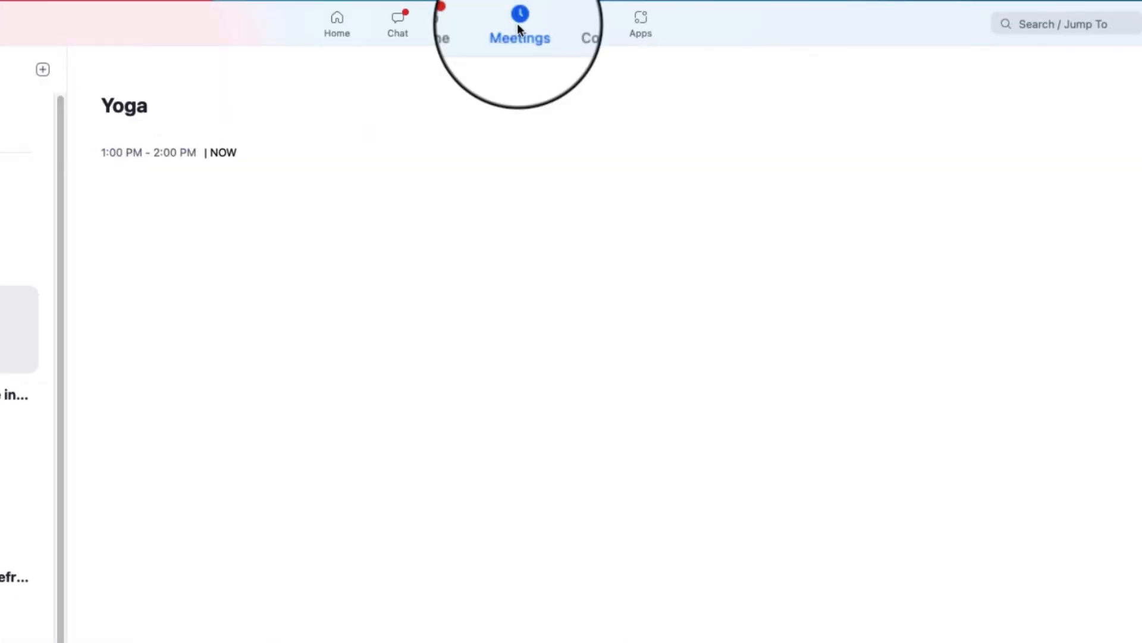
pyautogui.click(641, 24)
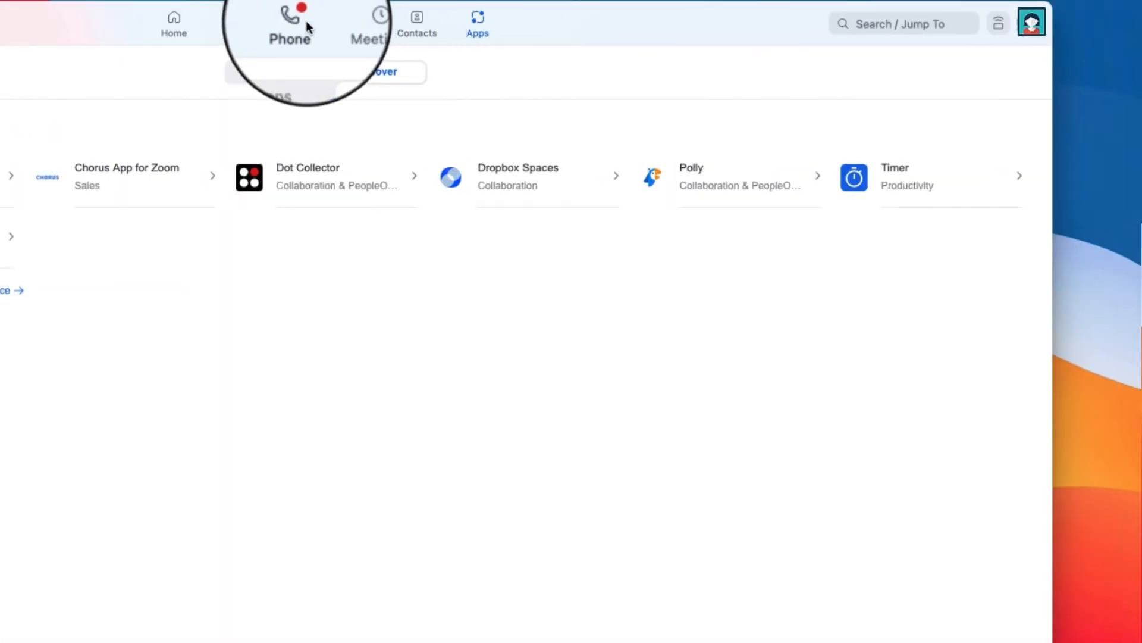
pyautogui.click(295, 24)
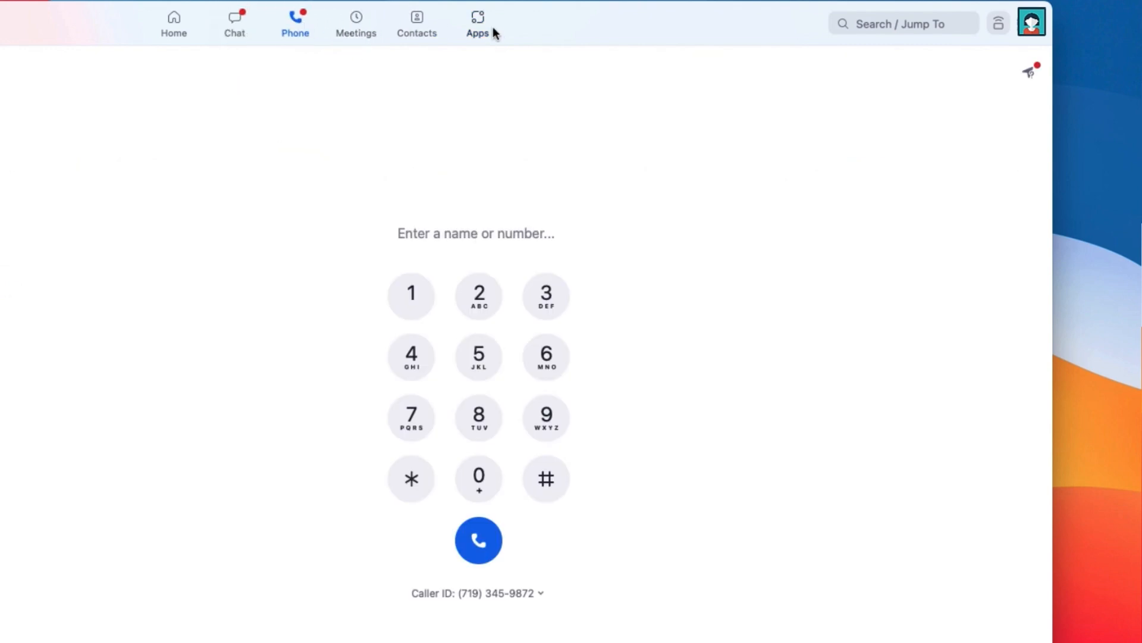
pyautogui.click(1032, 21)
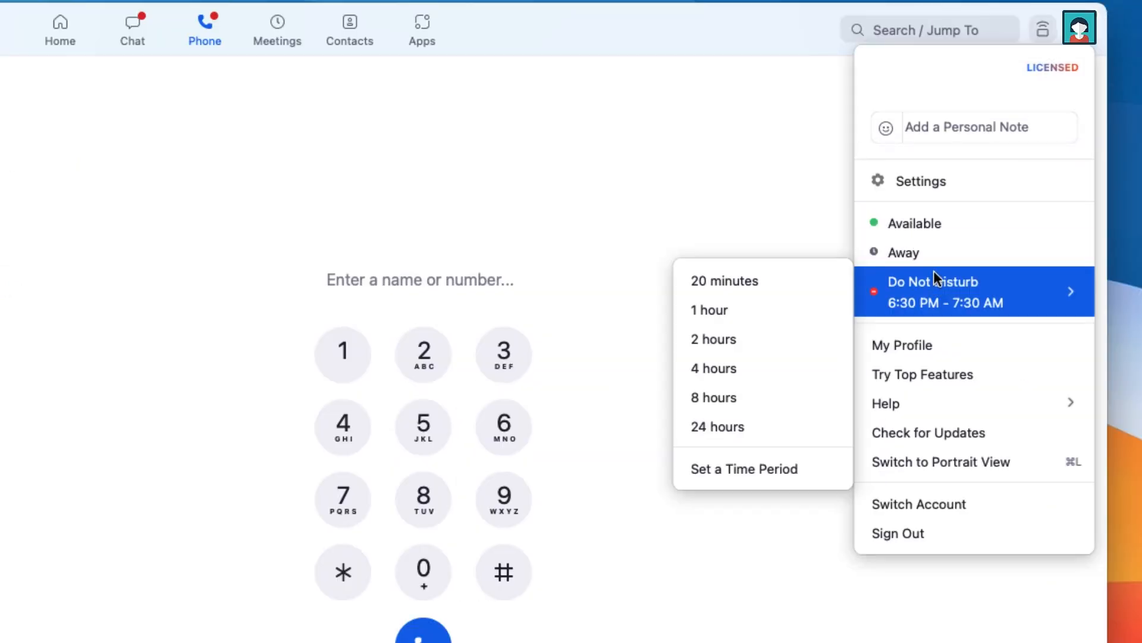
# Step: Review the Video and Audio categories in Zoom's settings
pyautogui.click(921, 181)
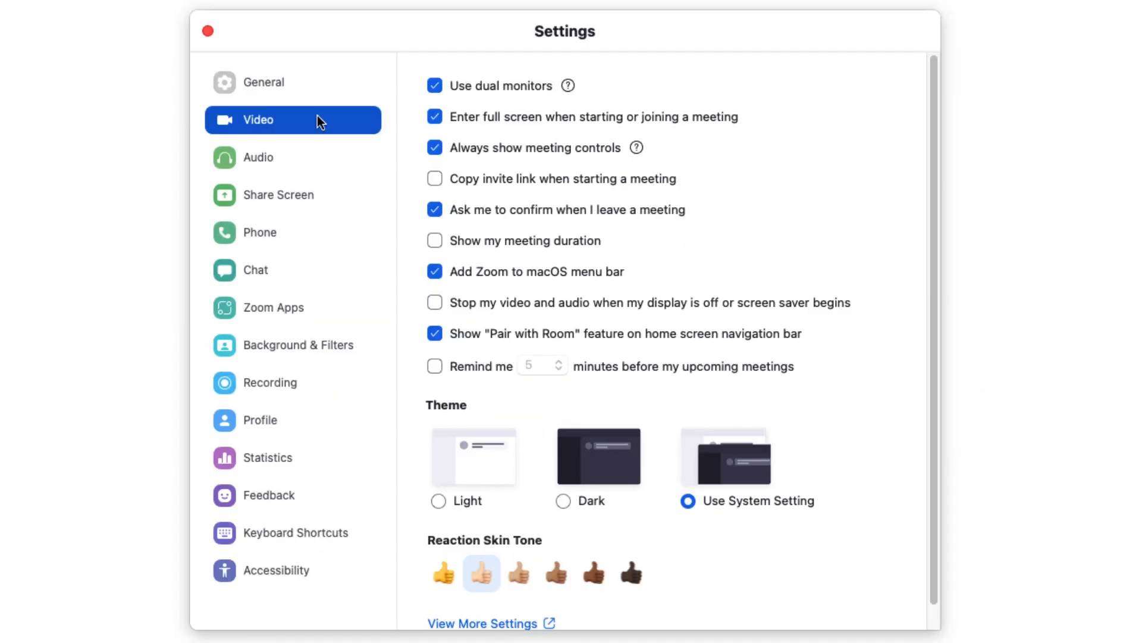
pyautogui.click(258, 157)
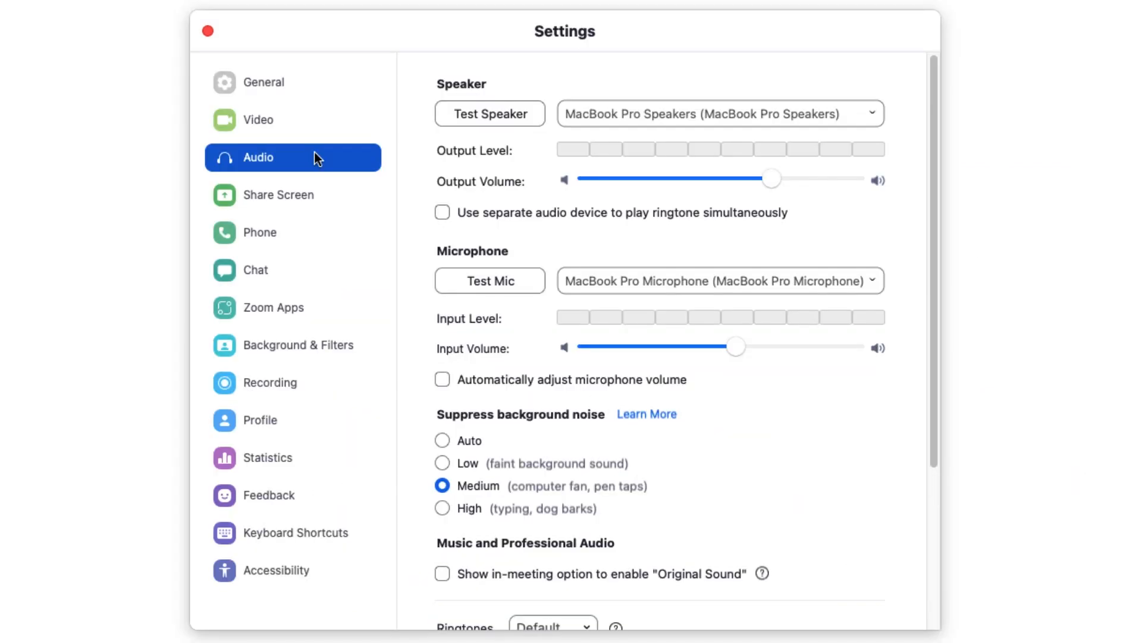
pyautogui.click(298, 345)
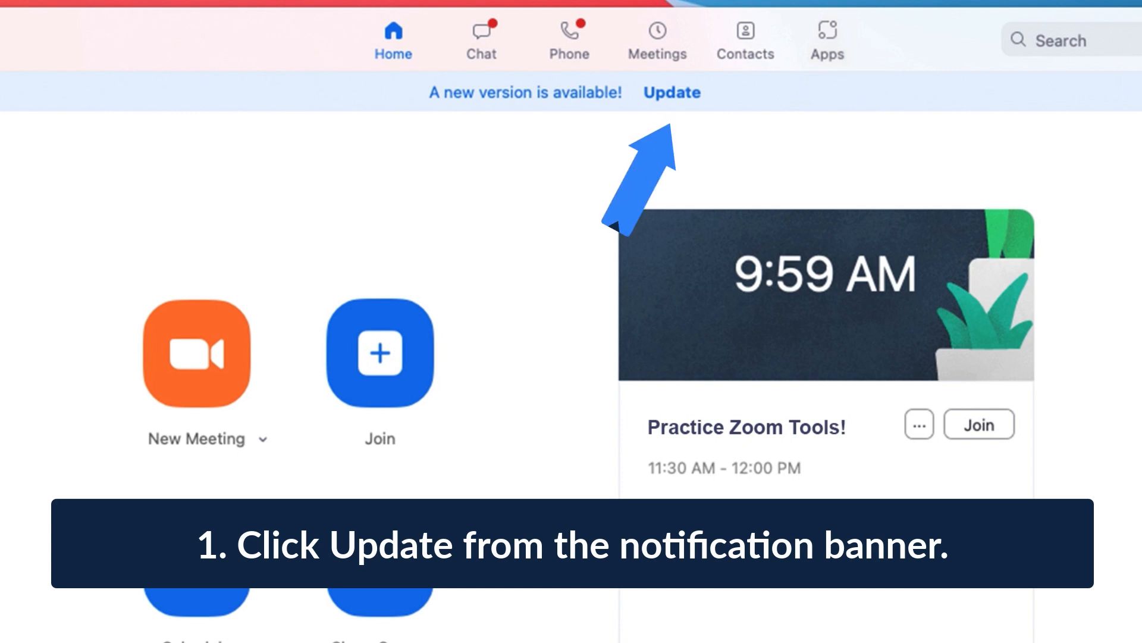
# Step: Show version 5.7.4 available over installed 5.7.1 via the banner, Check for Updates and zoom.us/download
pyautogui.click(1077, 27)
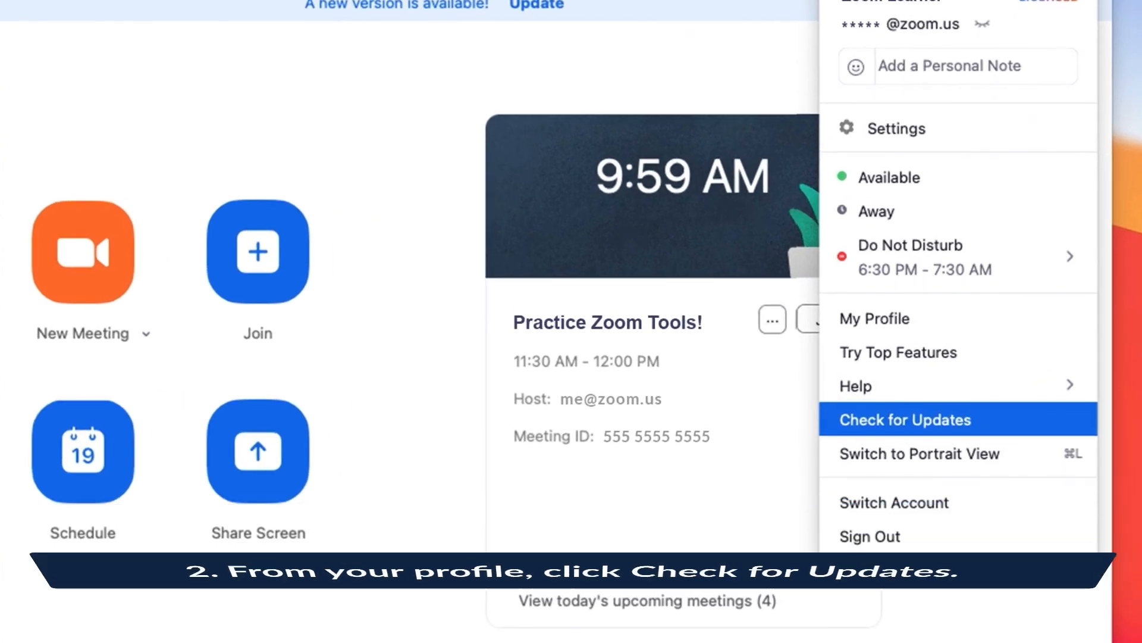
pyautogui.click(905, 419)
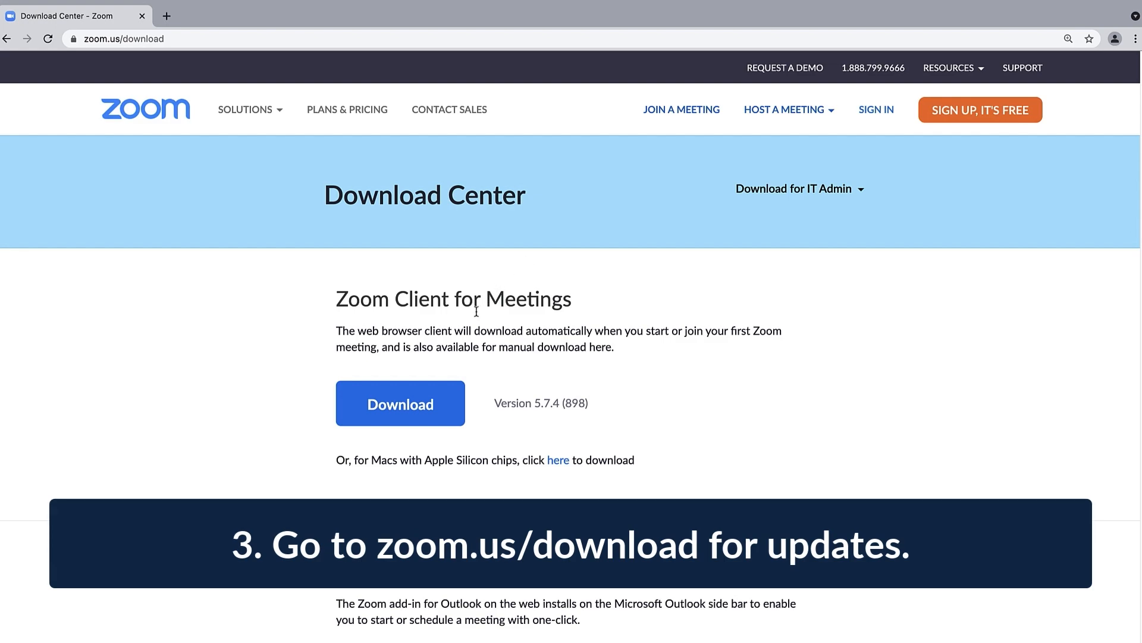
pyautogui.click(400, 403)
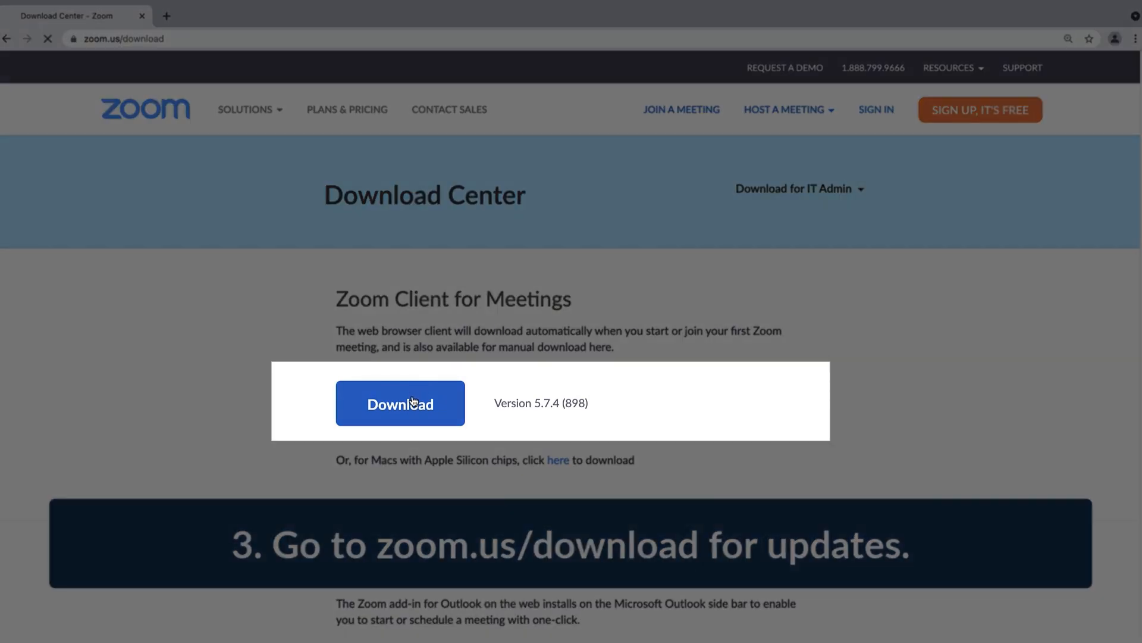
pyautogui.click(400, 404)
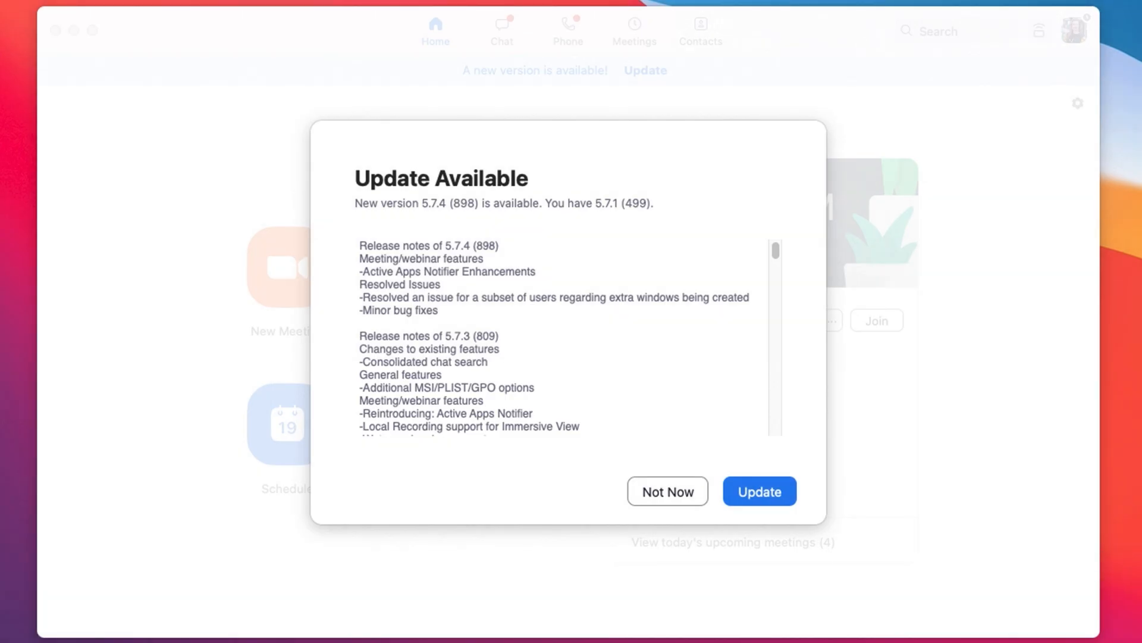
# Step: Accept the 5.7.4 update and authorize it so the installer reports success
pyautogui.click(758, 491)
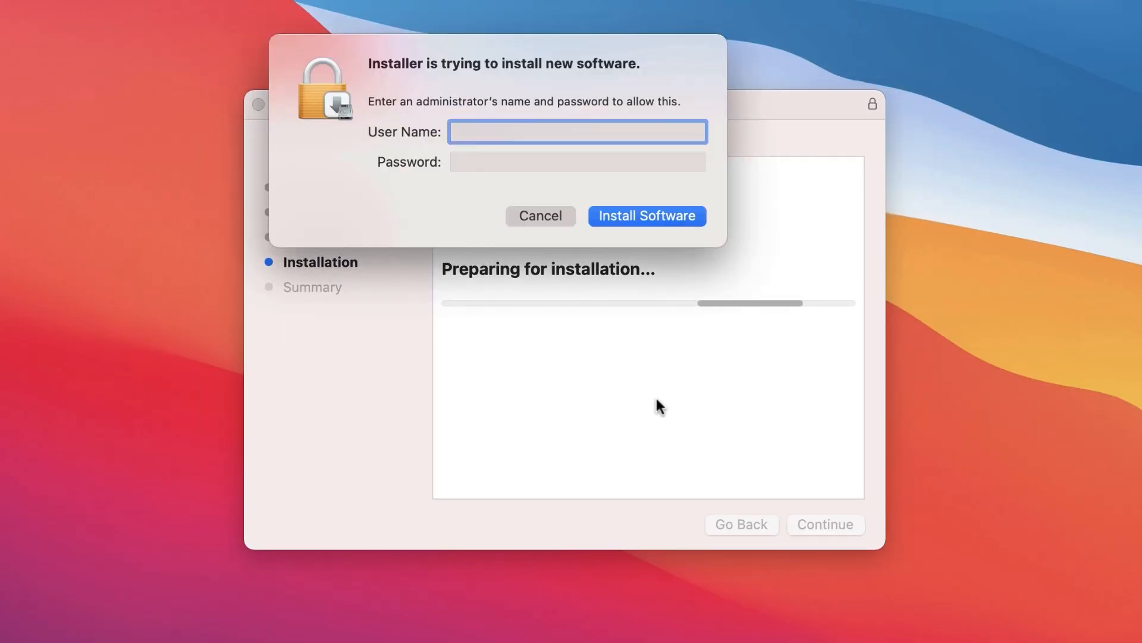
pyautogui.click(644, 215)
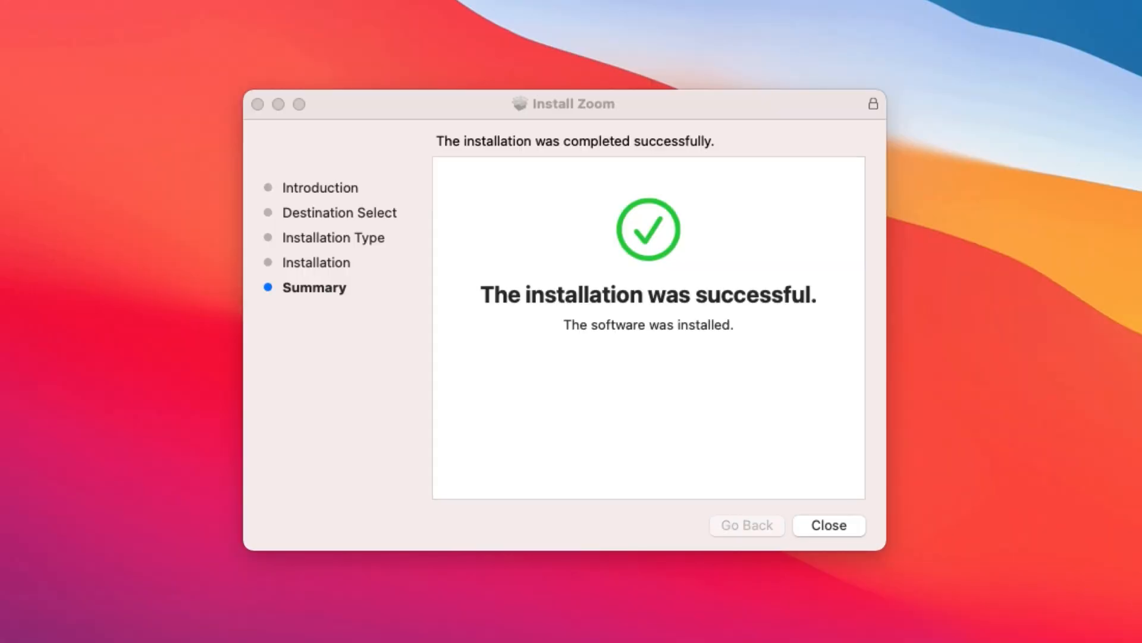